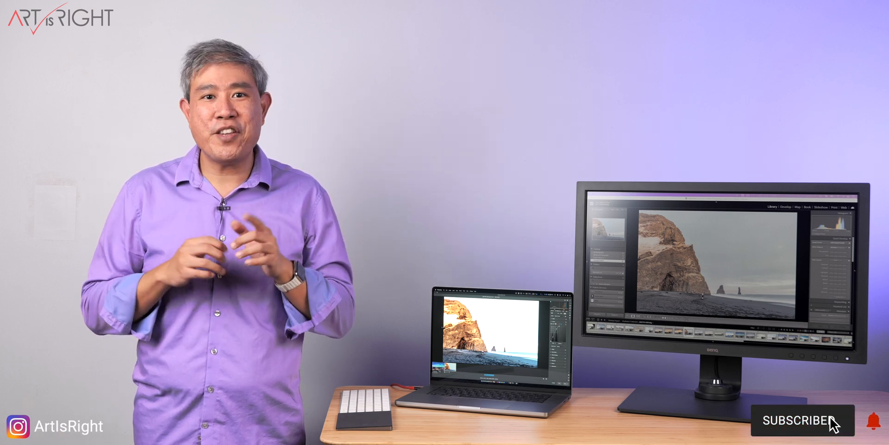
click(804, 420)
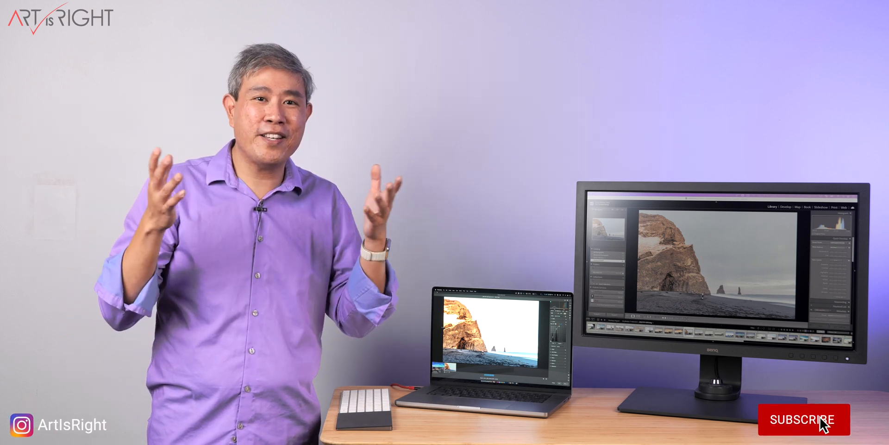
click(801, 419)
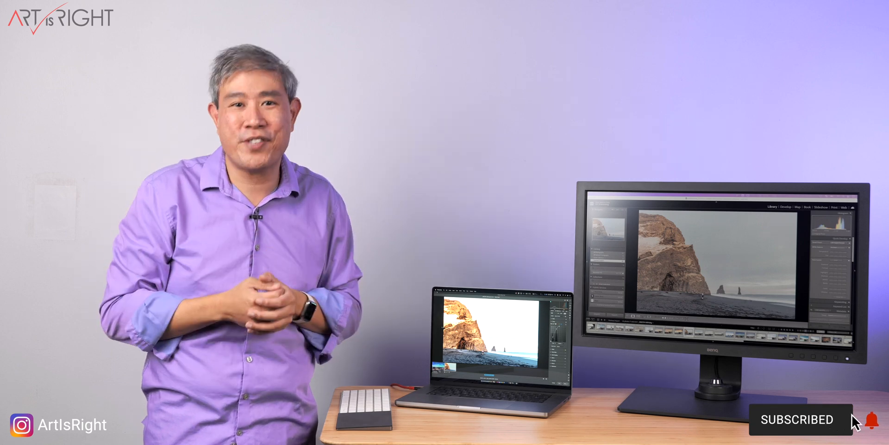